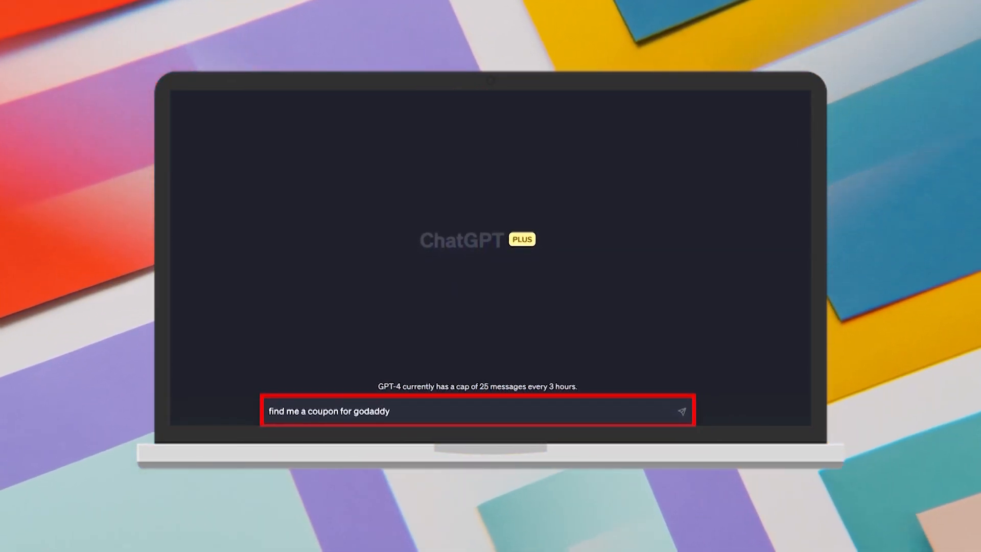
Step: Send the request 'find me a coupon for godaddy' to ChatGPT
click(681, 411)
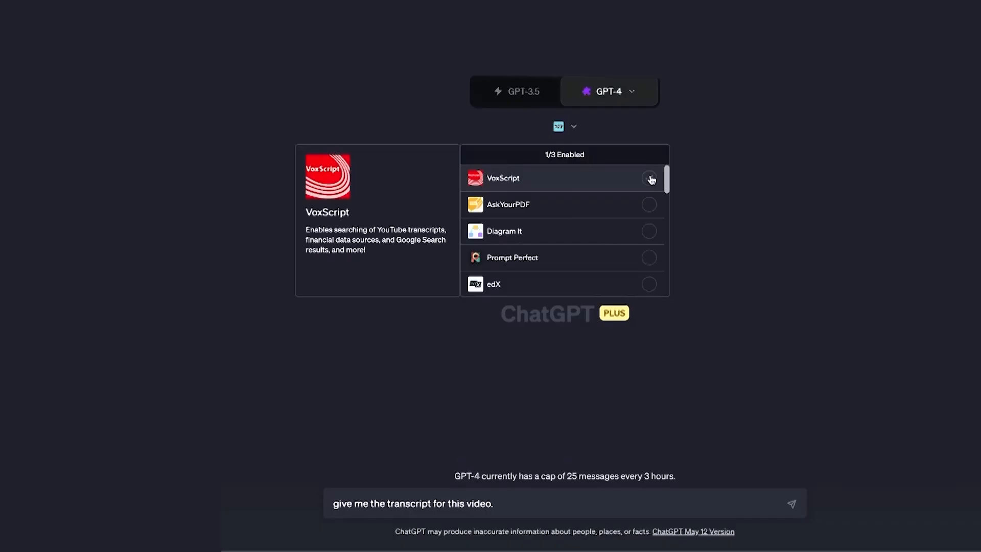
Step: Enable VoxScript and send the transcript request with the YouTube link, then read the transcript
click(650, 178)
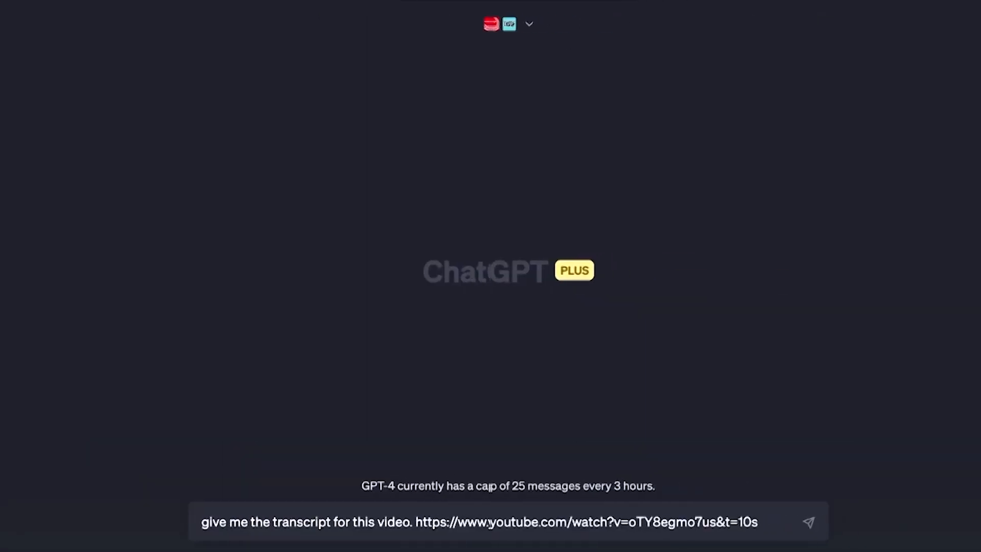
click(808, 522)
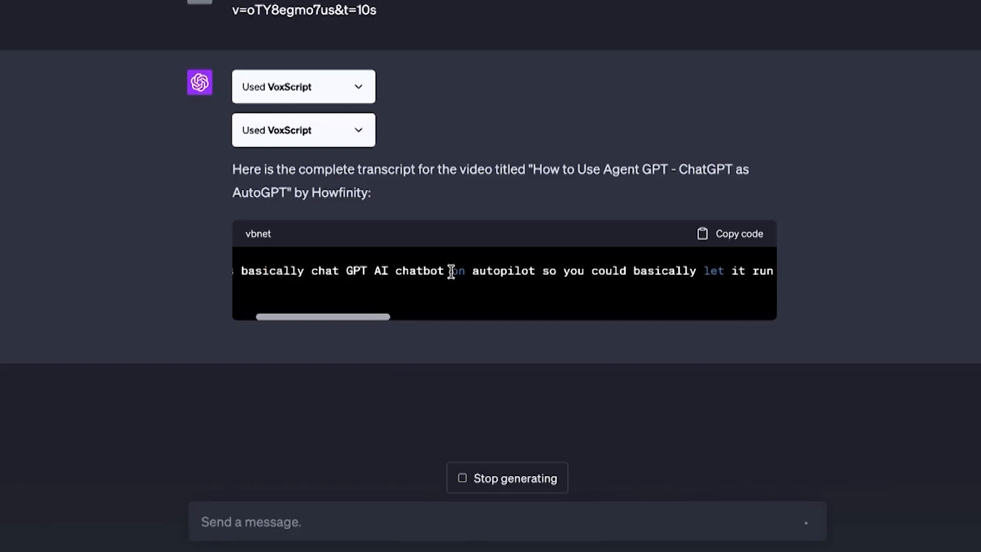
scroll(down, 3)
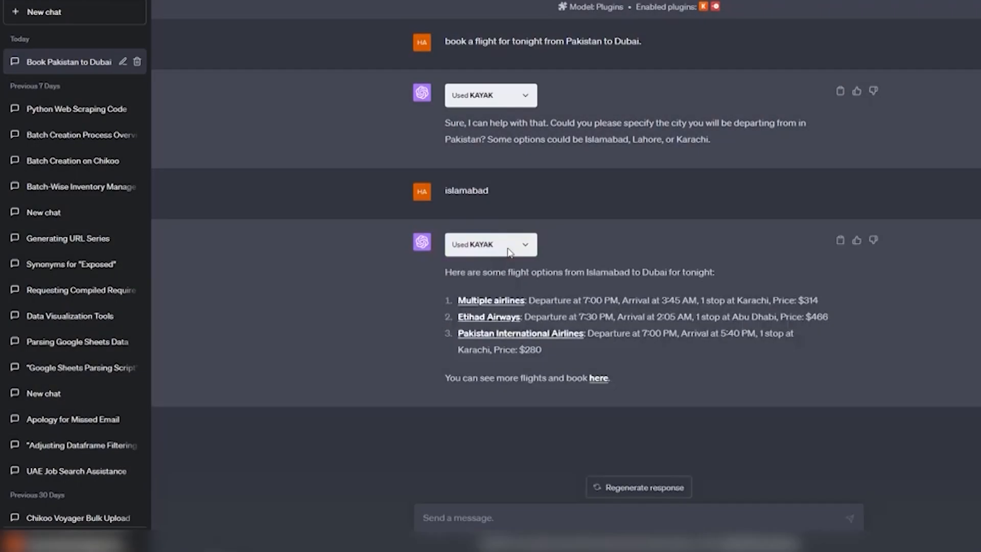
Step: Request tonight's Islamabad–Dubai flights and expand the 'Used KAYAK' details on the reply
click(598, 377)
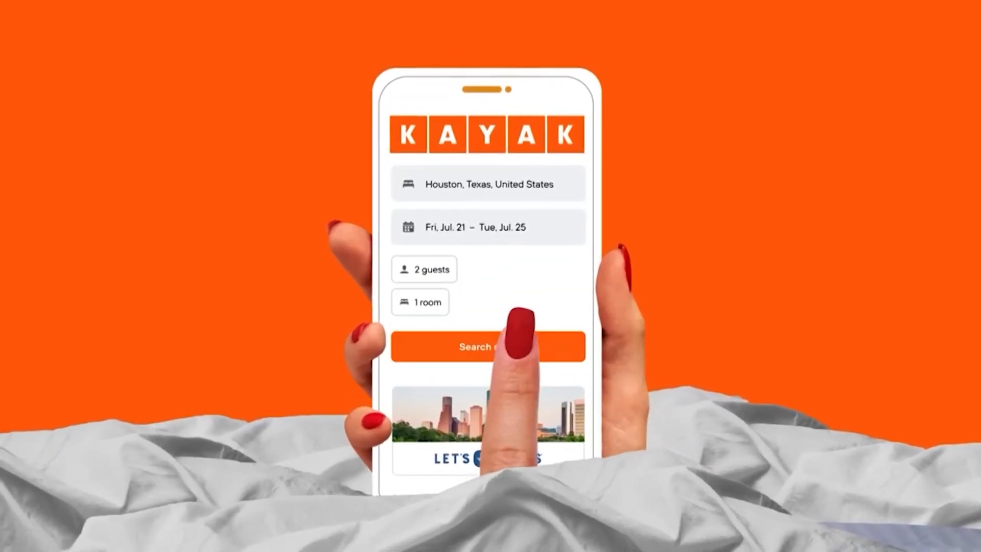
click(489, 346)
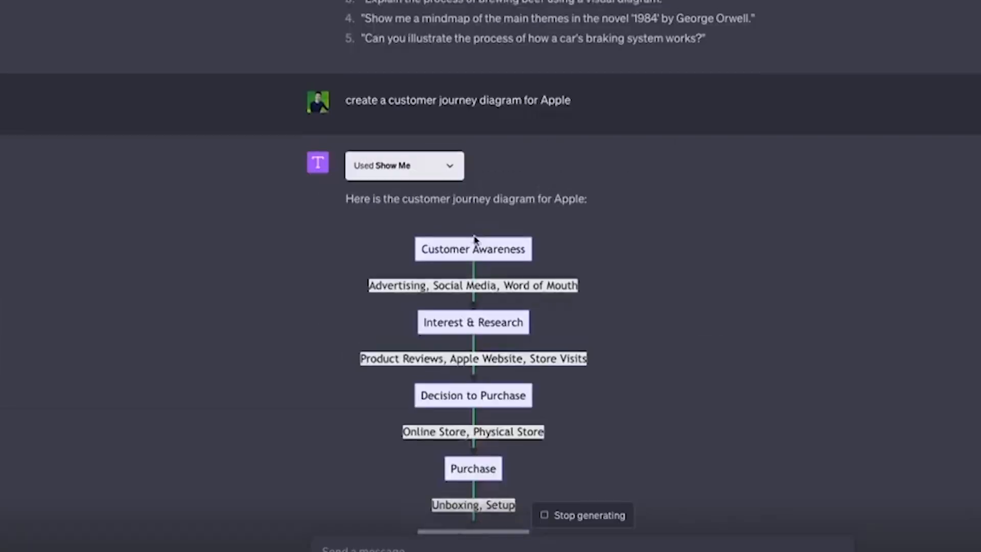
Step: Ask Show Me for an Apple customer journey diagram, then for the iOS application lifecycle
scroll(down, 3)
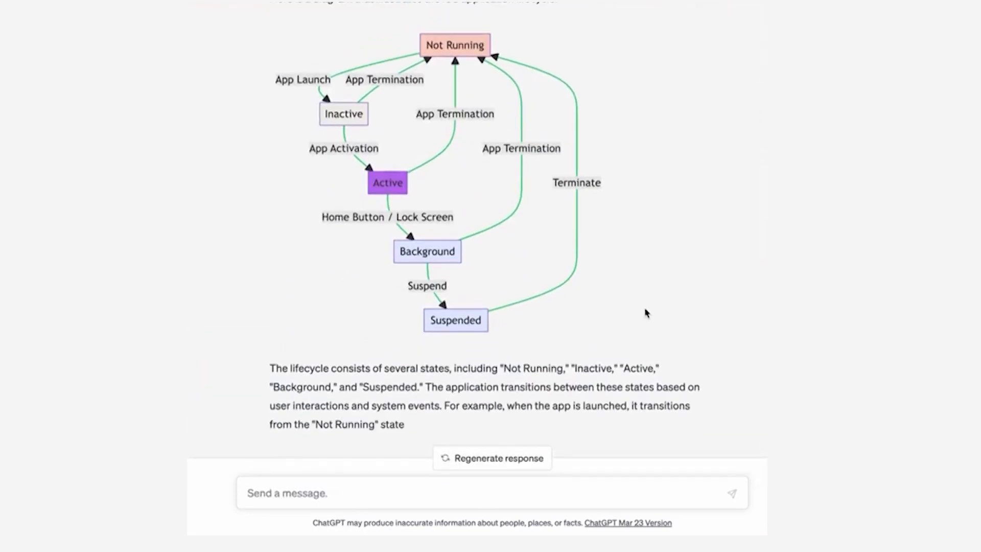
text(Now a cu)
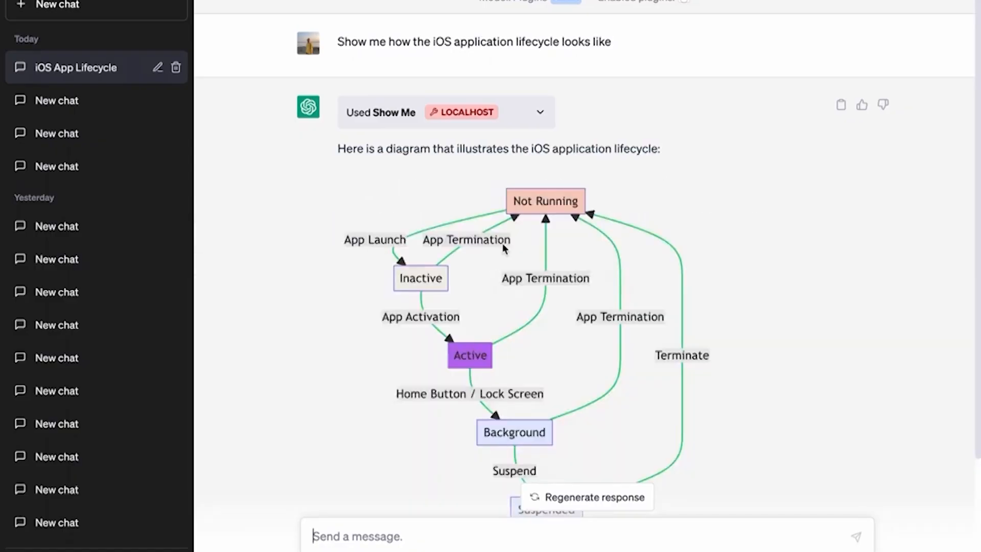
scroll(down, 3)
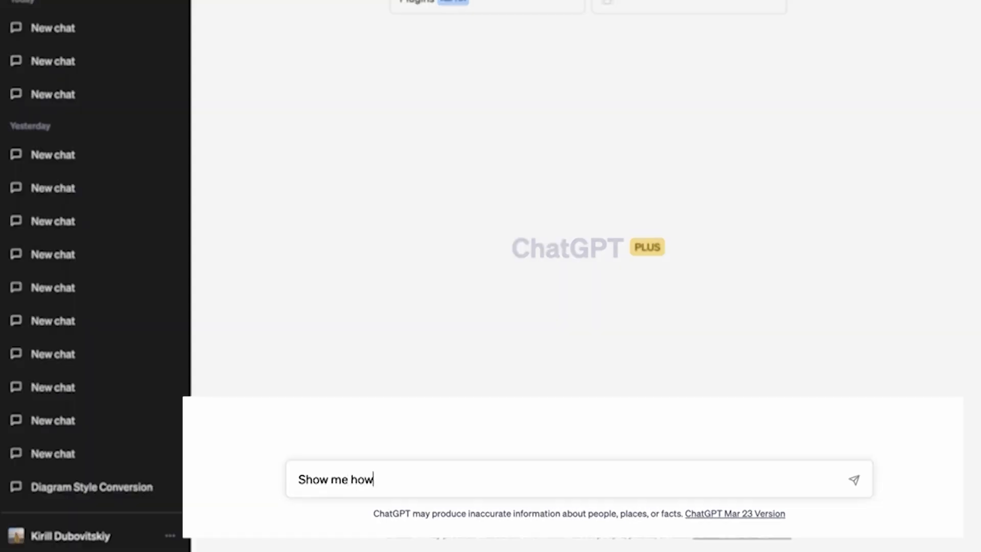
text(the iOS appli)
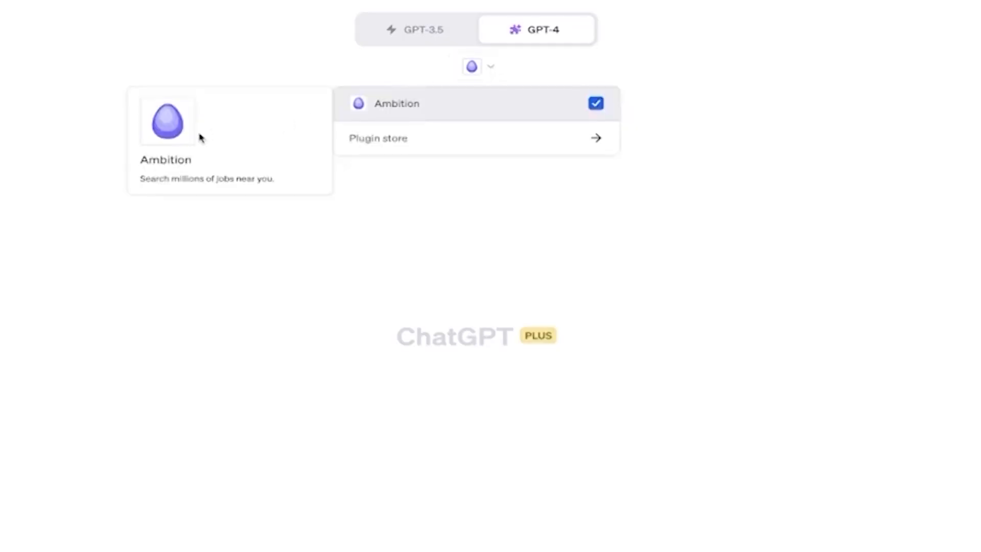
mouse_move(192, 142)
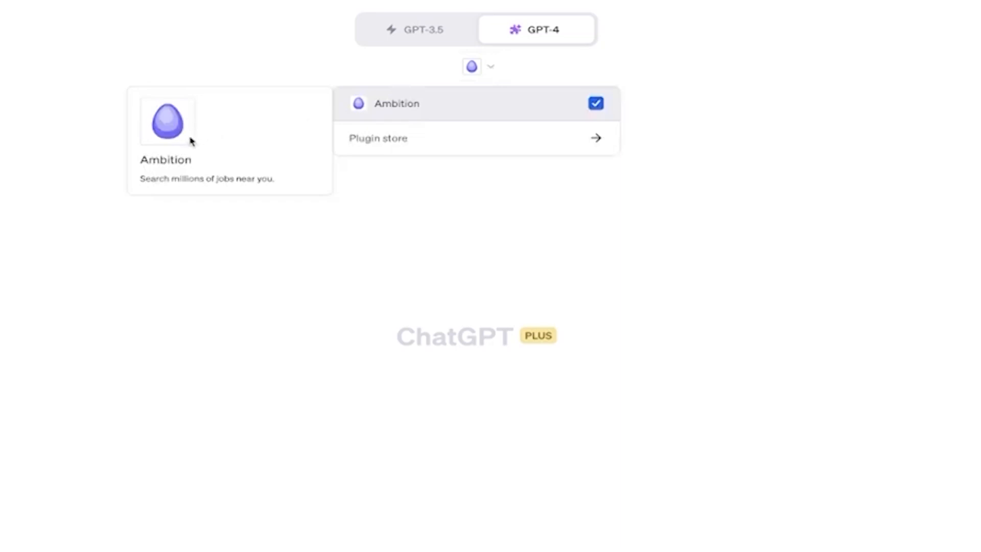
Step: Ask Ambition which jobs suit programming and project management skills and review its listings
text(I have skills in programming and project management. What jobs would you recommend for me?)
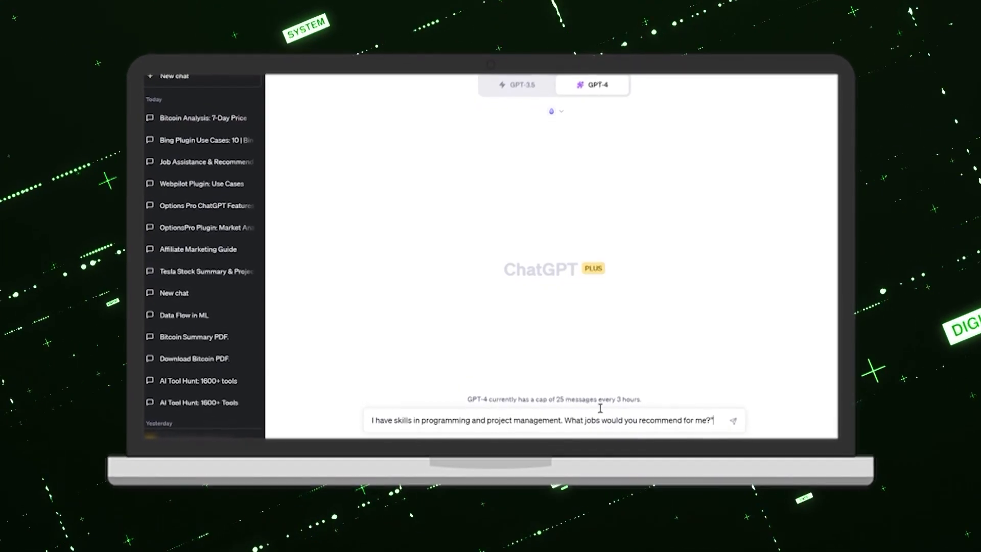
double_click(381, 420)
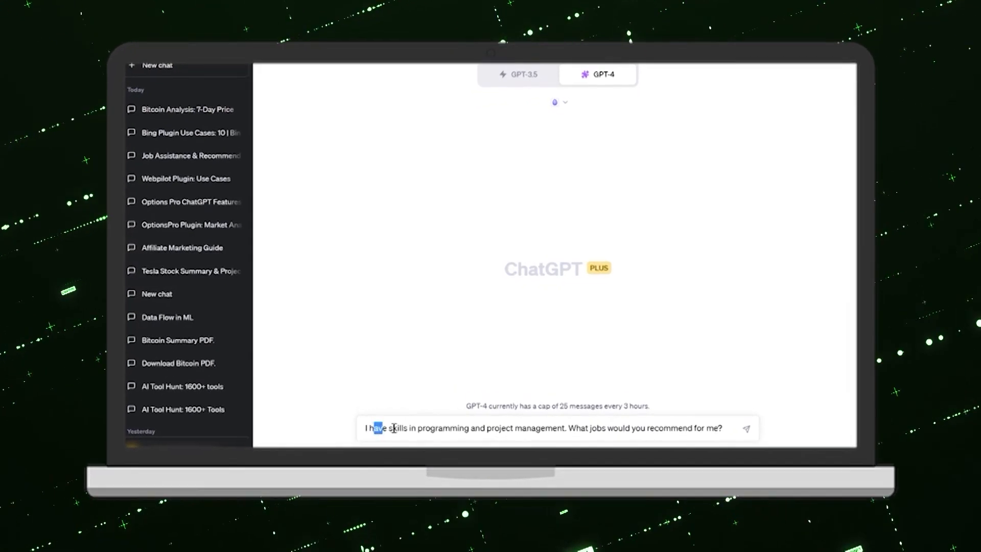
click(746, 429)
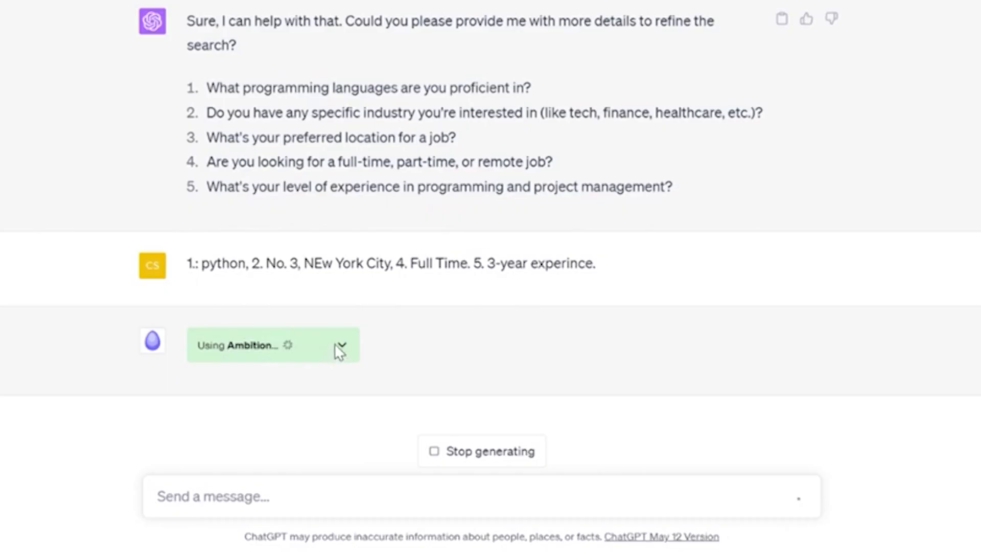
click(341, 344)
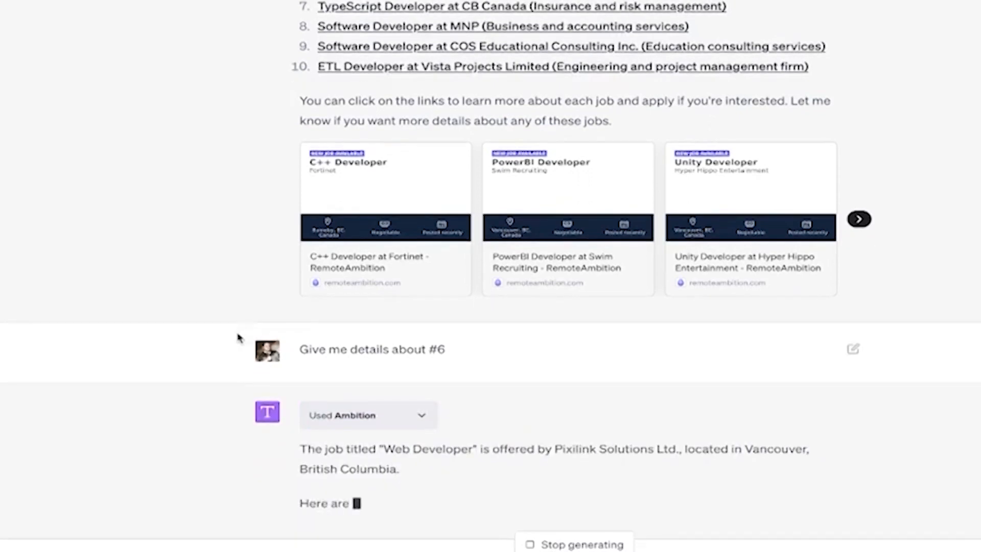
scroll(down, 3)
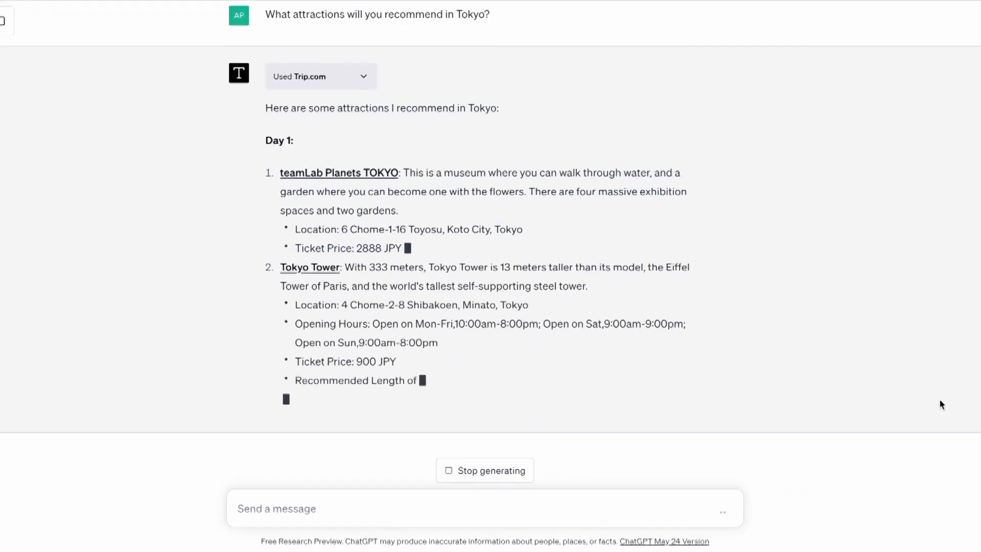
Step: Read the Tokyo attractions list and request a 7-day itinerary from Hong Kong via Trip.com
scroll(down, 3)
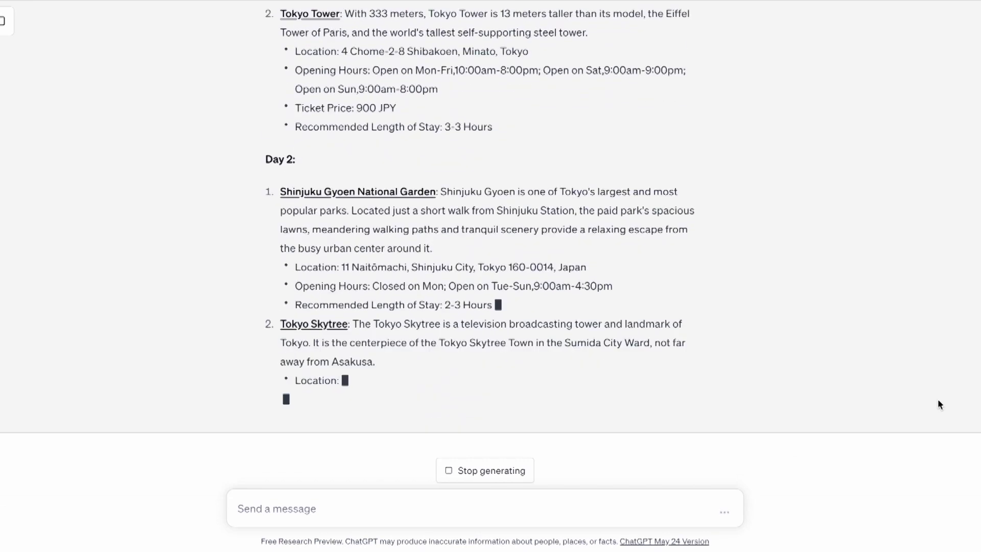
text(Give me a 7 day itinerary from Hong Ko)
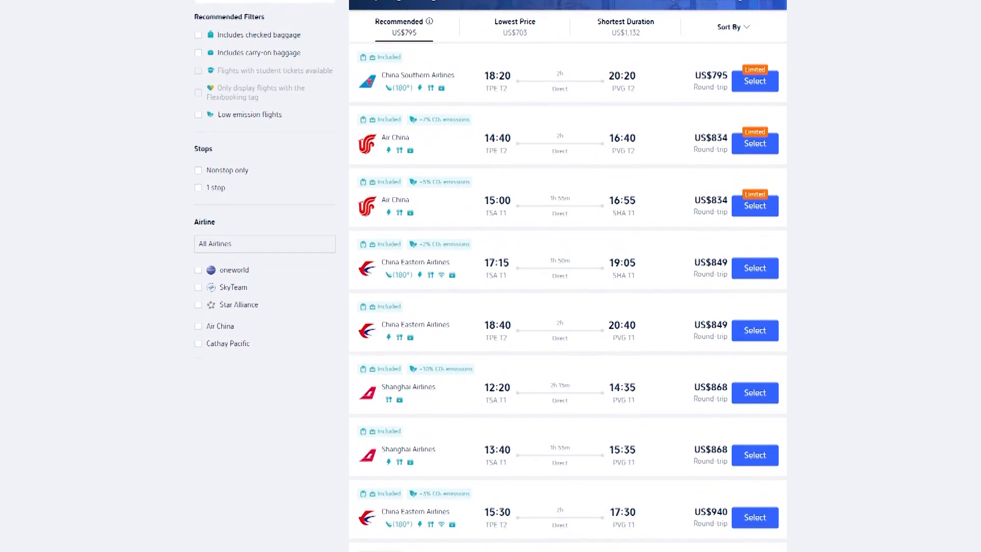
scroll(down, 3)
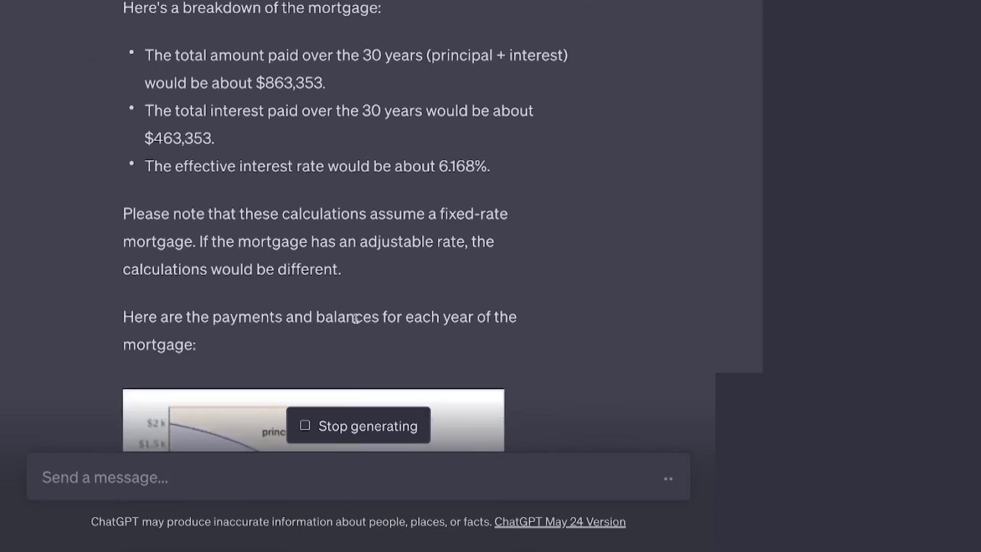
Step: Scroll through the 30-year mortgage breakdown and payment chart
scroll(down, 3)
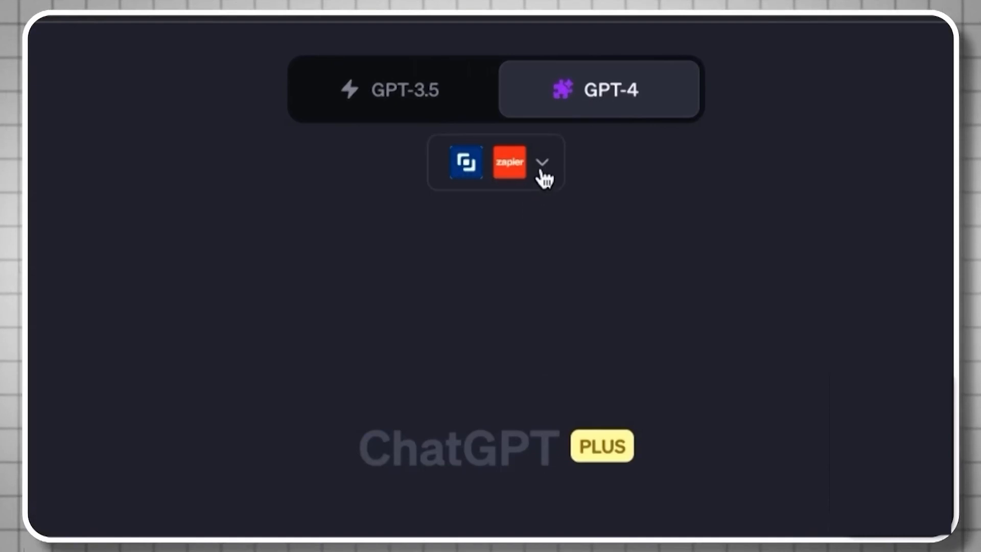
Step: Show the GPT-4 chat's enabled plugins list with Zapier checked
click(542, 162)
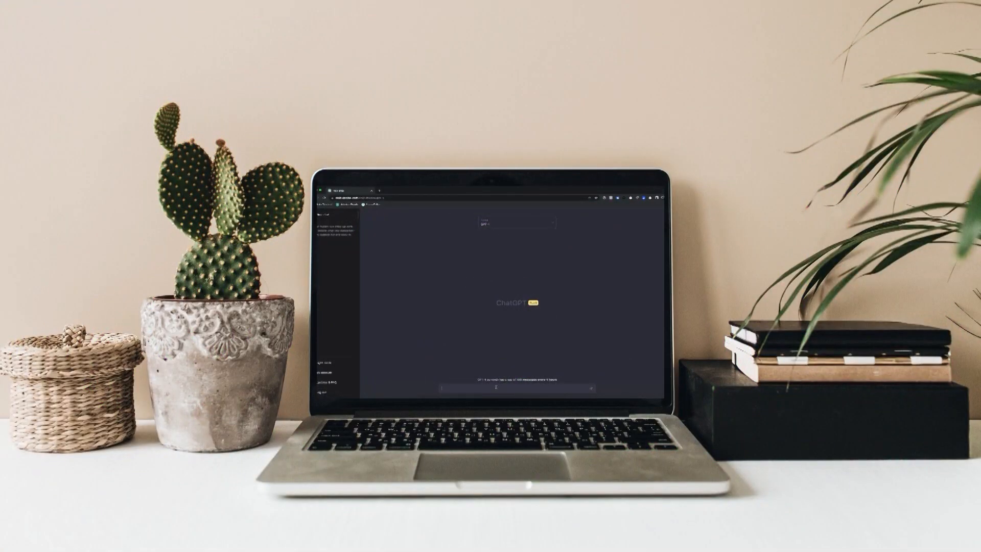
Step: Ask about ChatGPT-3 vs ChatGPT-4 and view the linked arXiv PDF that AskYourPDF summarised
text(What is the difference between ChatGPT-3 and ChatGPT-4?)
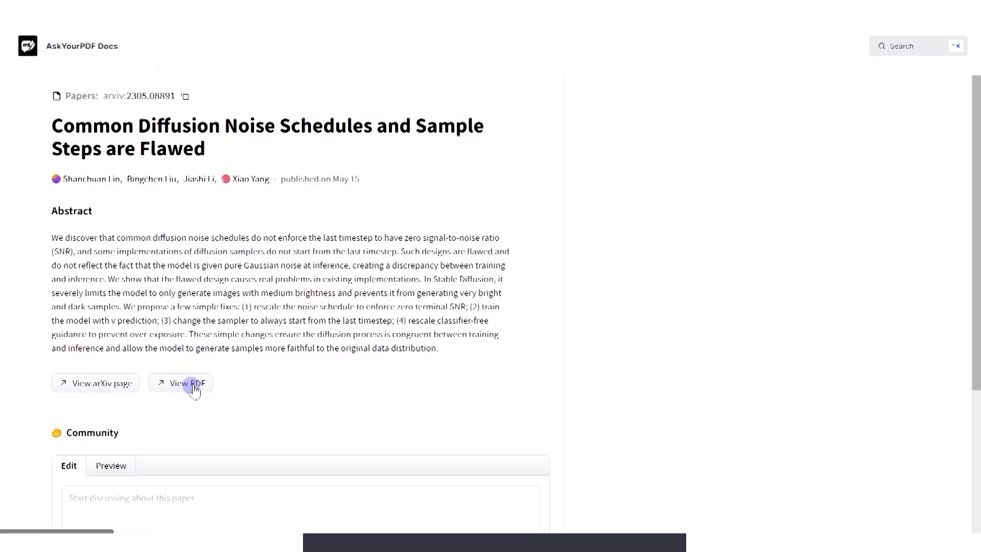
click(181, 383)
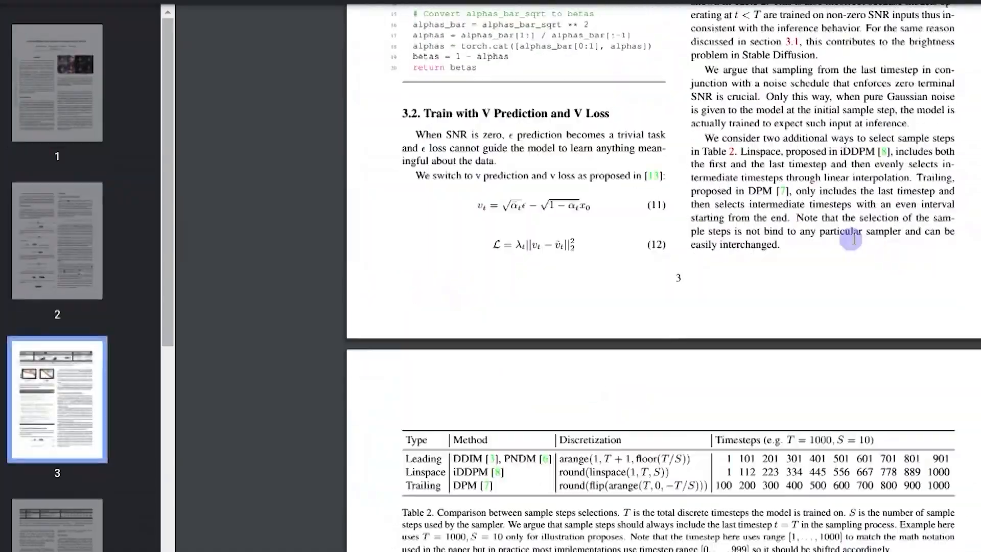
scroll(down, 3)
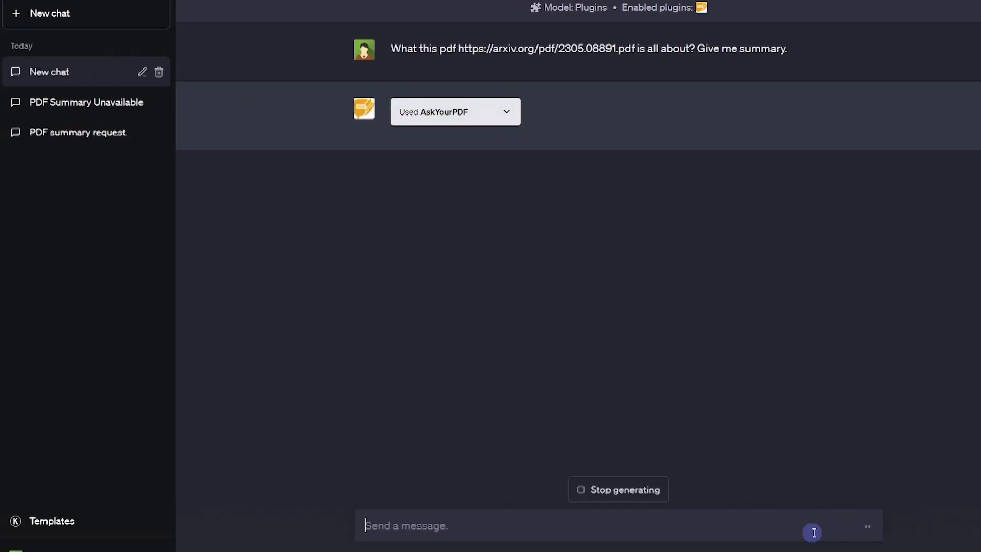
click(508, 112)
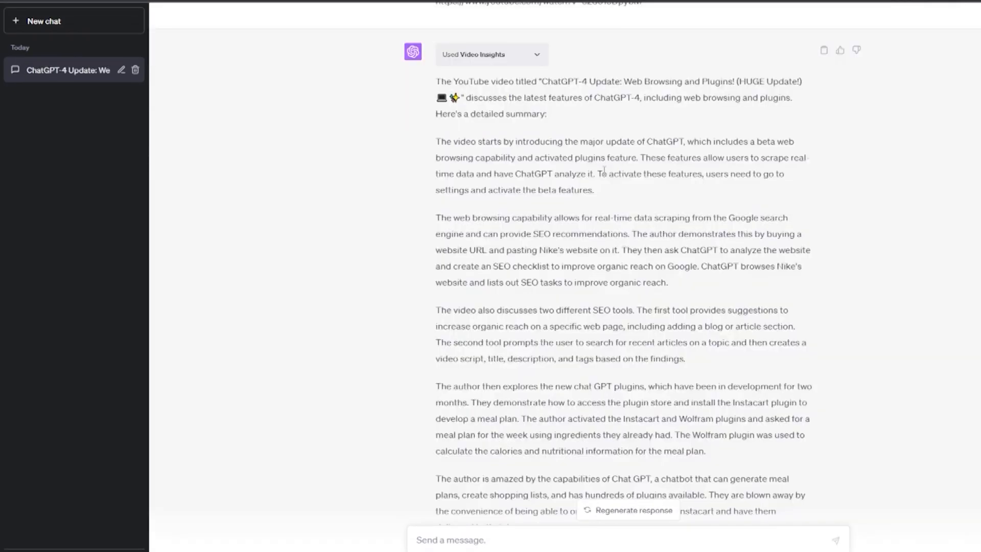
Step: Leave the Video Insights summary and return to a fresh ChatGPT Plus chat
click(43, 20)
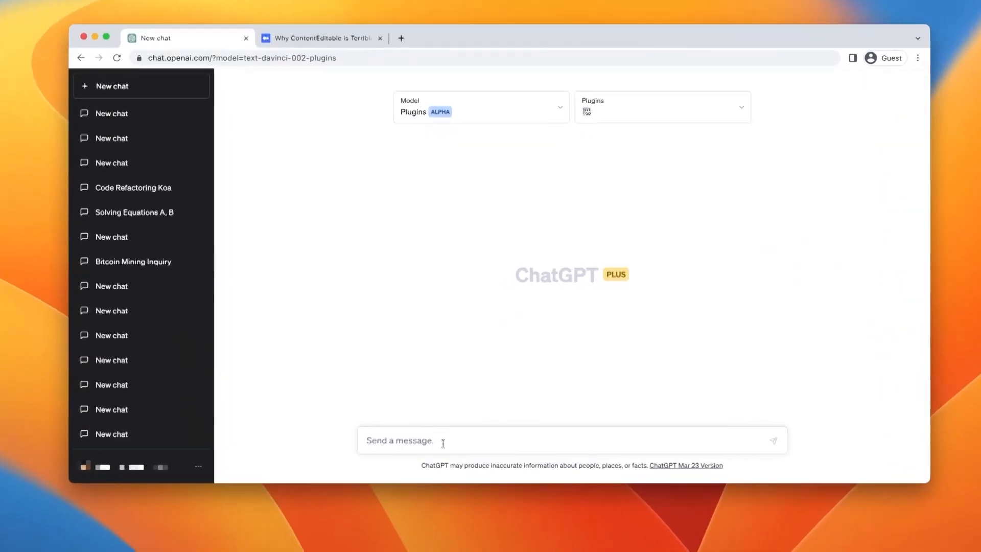
Step: Ask Link Reader 'What does this link talk about?' with the Wikipedia Affiliate_marketing URL and review the answer
text(What does this link talk about?)
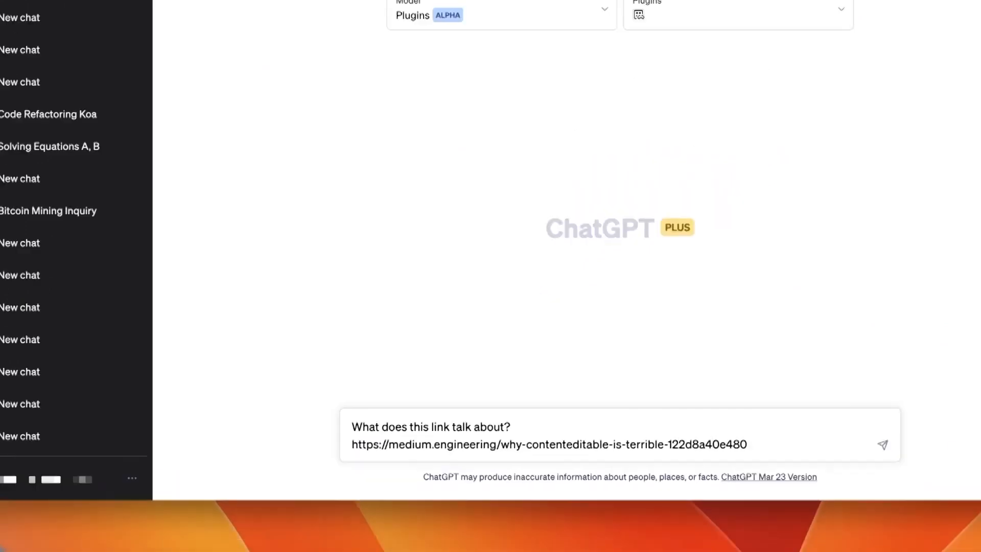
click(882, 445)
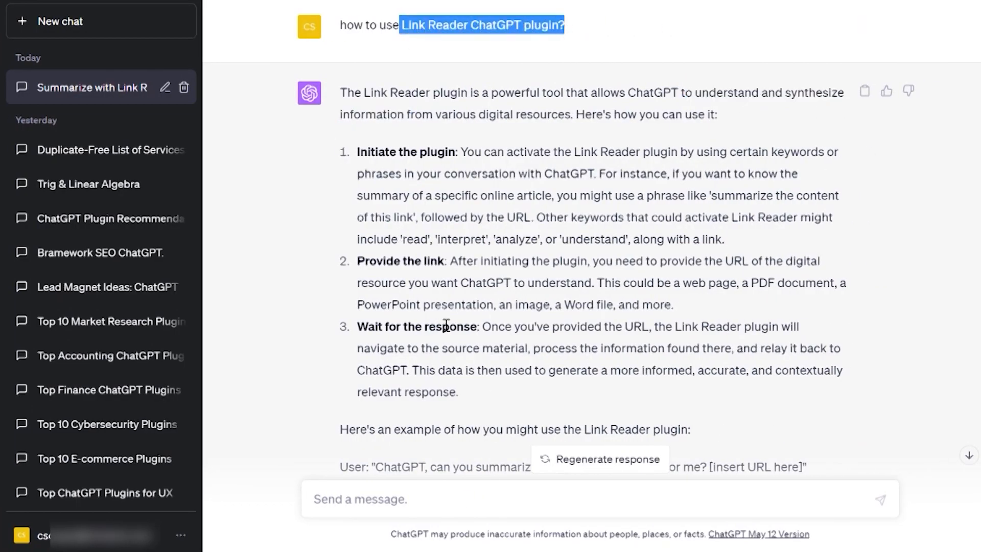
scroll(down, 3)
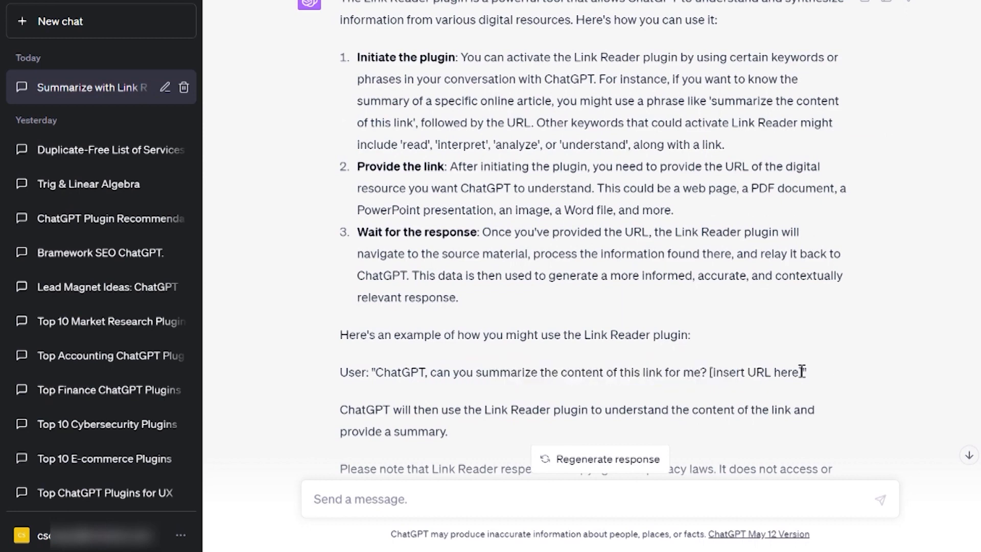
text(https://en.wikipedia.org/wiki/Affiliate_marketing)
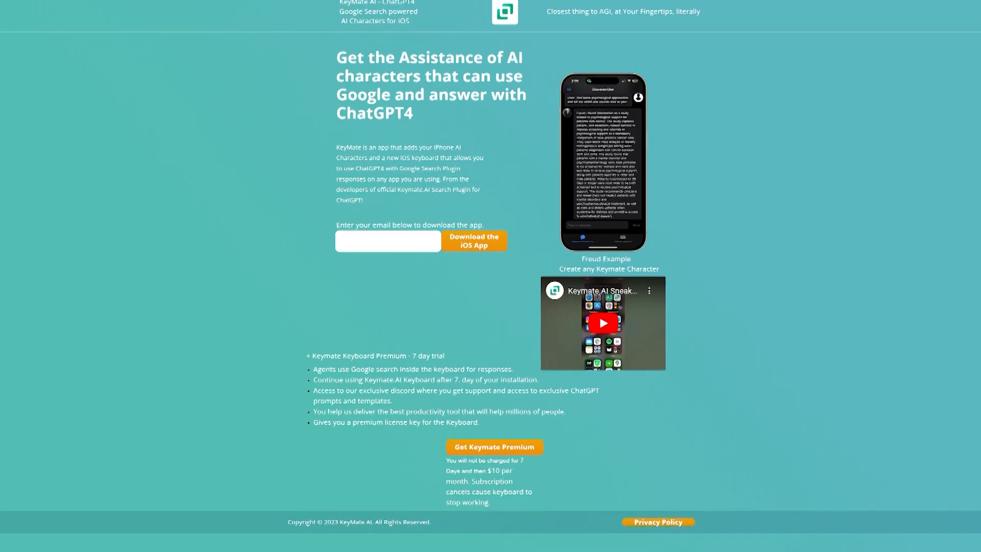
Step: Scroll the KeyMate AI landing page to the iOS app and Keymate Premium offer
scroll(down, 3)
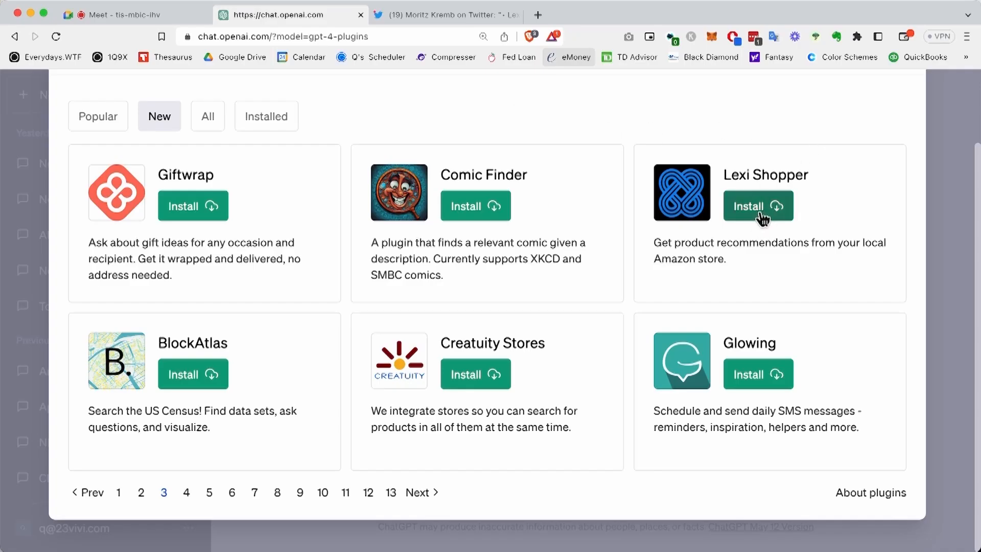
Step: Review Lexi Shopper's Manduka PRO yoga mat recommendation for sweaty hands
drag(654, 243, 727, 258)
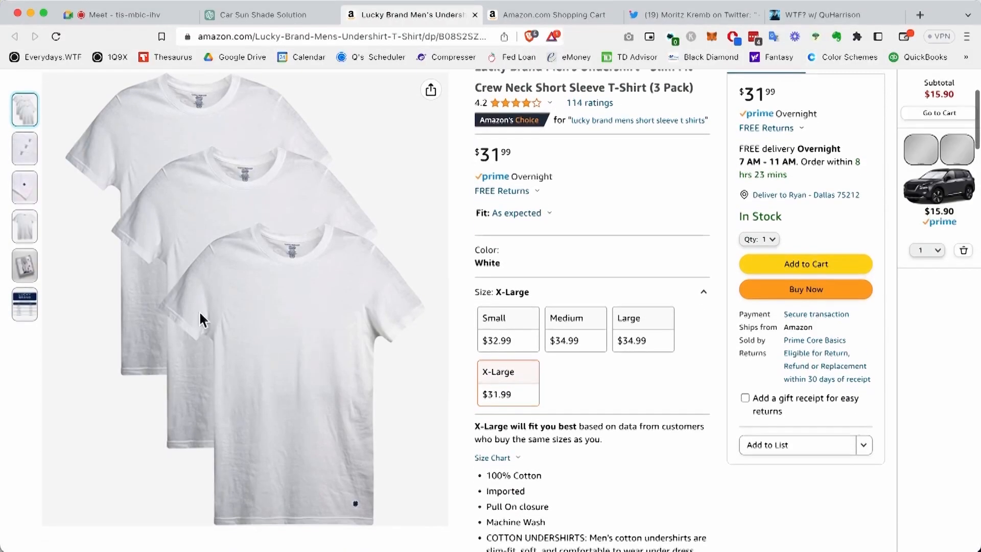
mouse_move(393, 188)
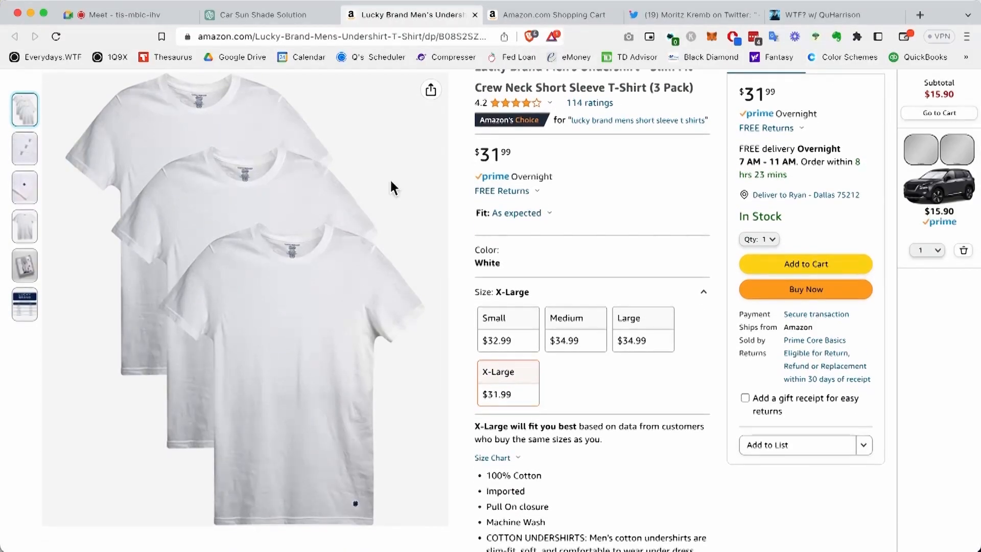
scroll(down, 3)
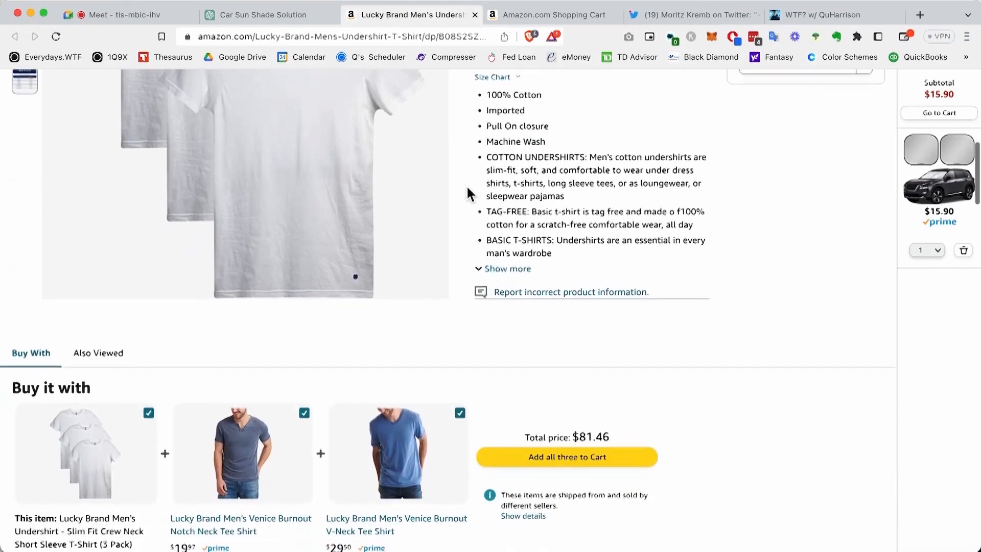
scroll(down, 3)
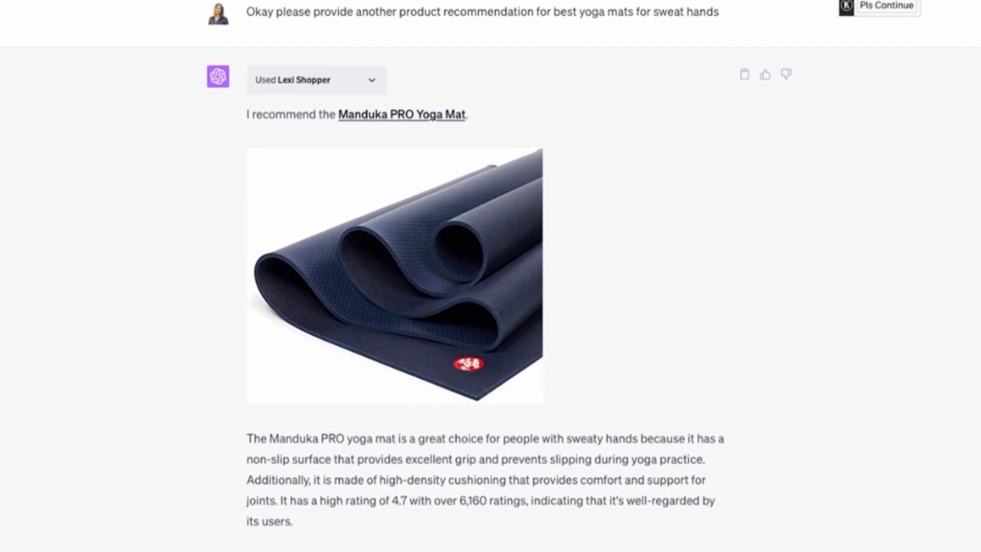
scroll(down, 3)
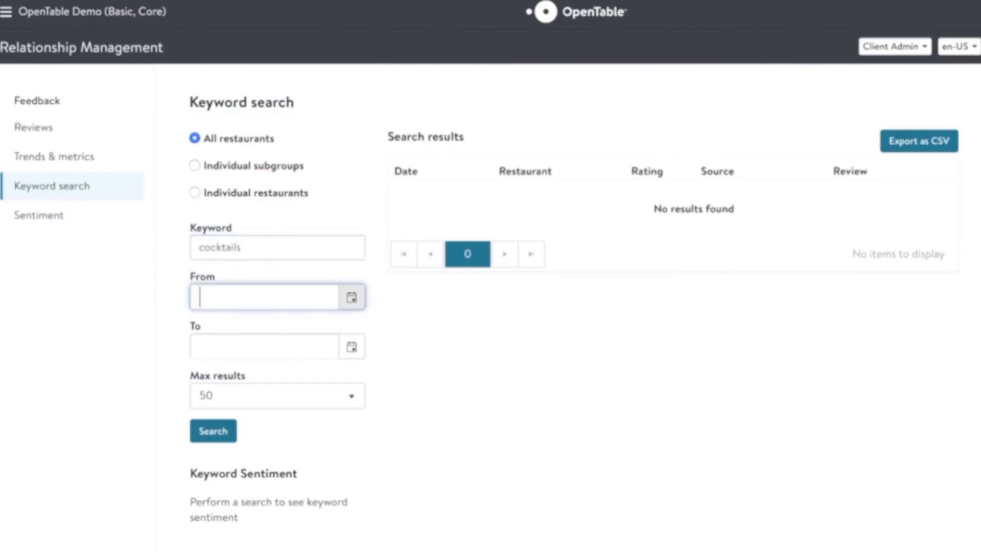
Step: Send the vegan weekend prompt dated 9/10/2020 and review the Greens Restaurant pick and chickpea salad recipe
text(9/10/2020)
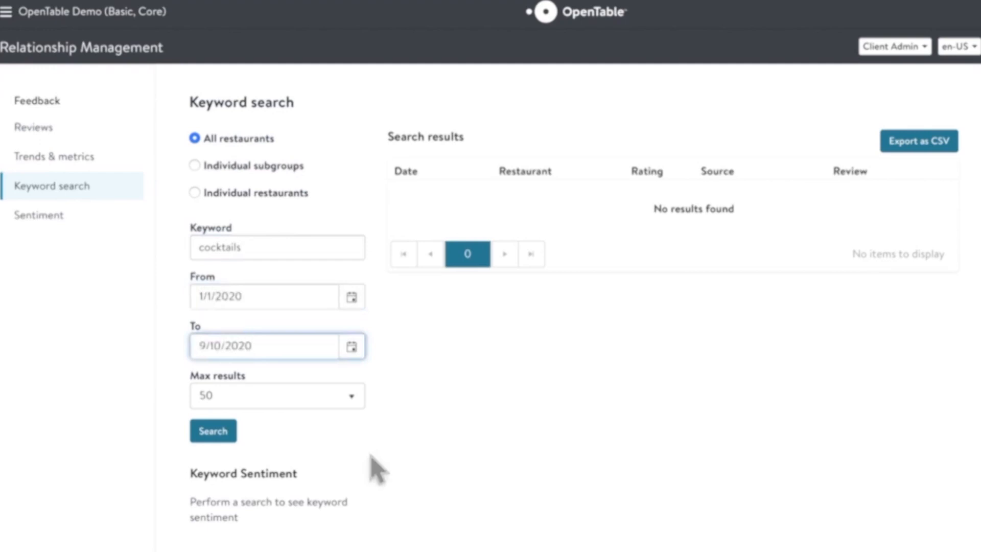
click(213, 430)
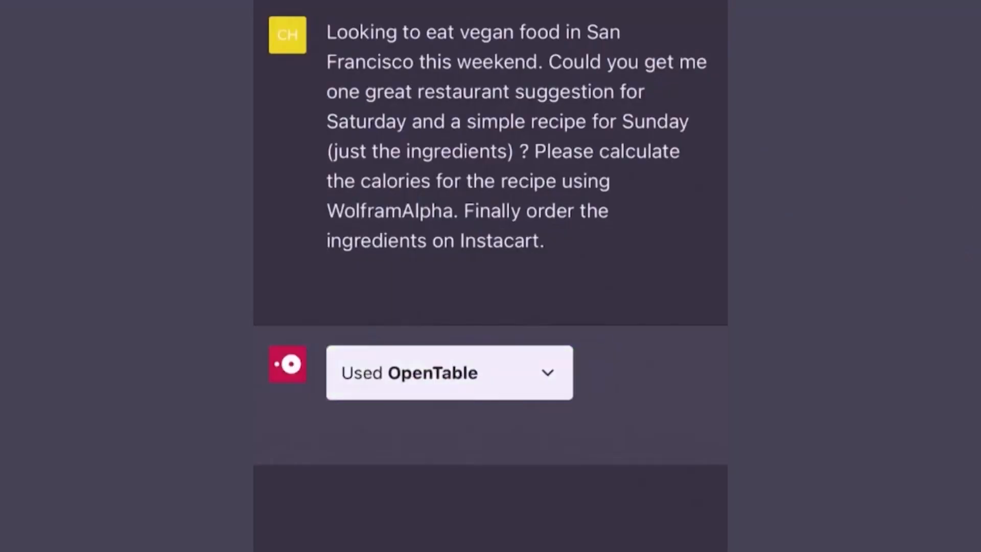
scroll(down, 3)
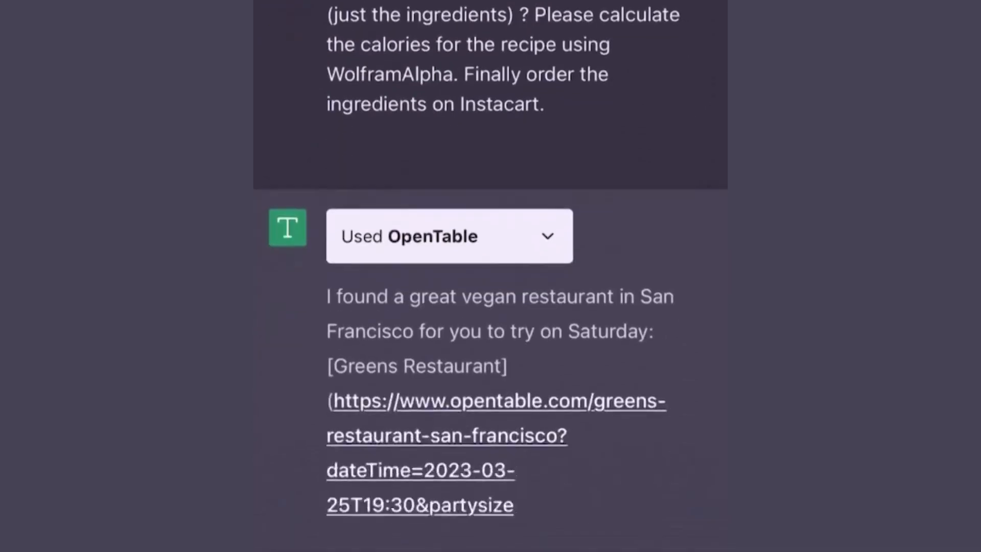
scroll(down, 3)
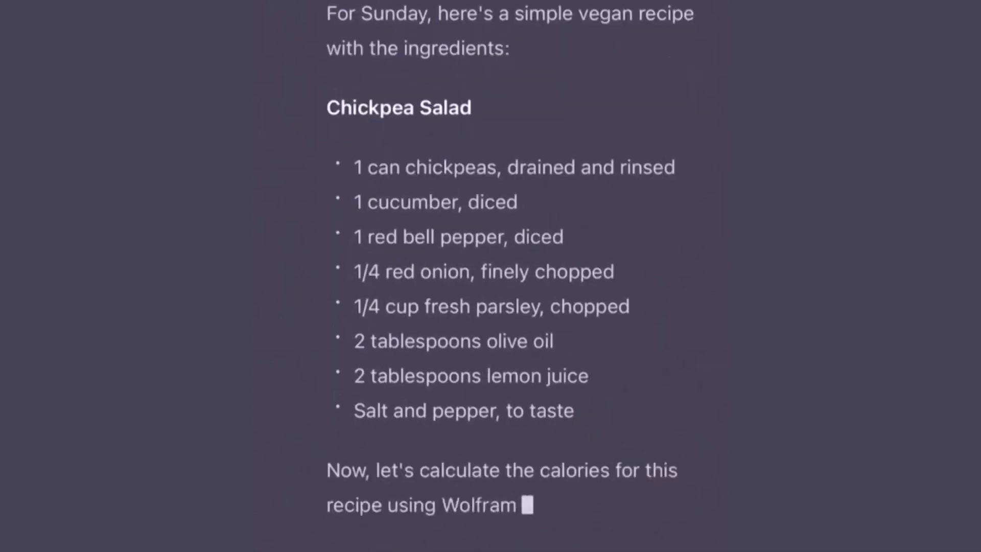
scroll(down, 3)
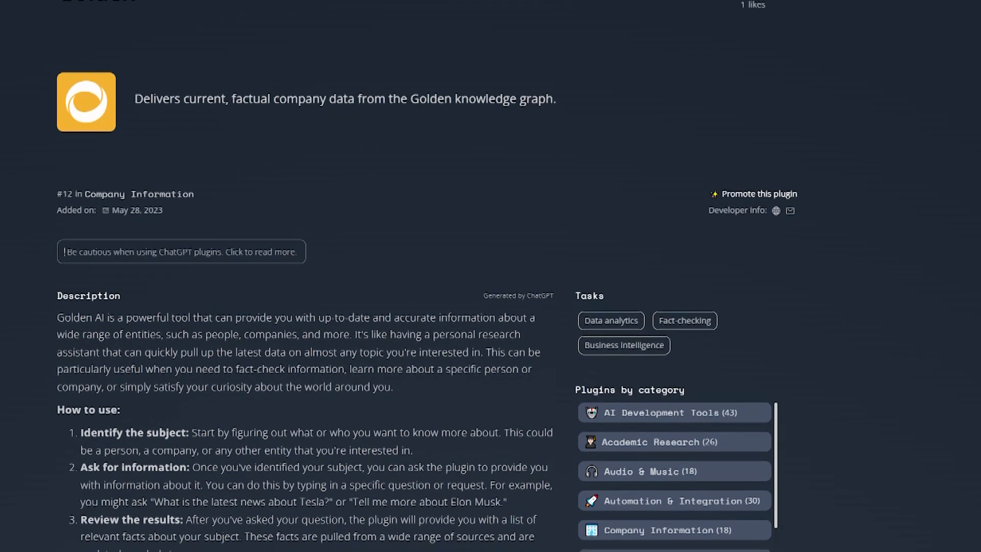
Step: Scroll the Golden plugin page to its description and How to use steps
scroll(down, 3)
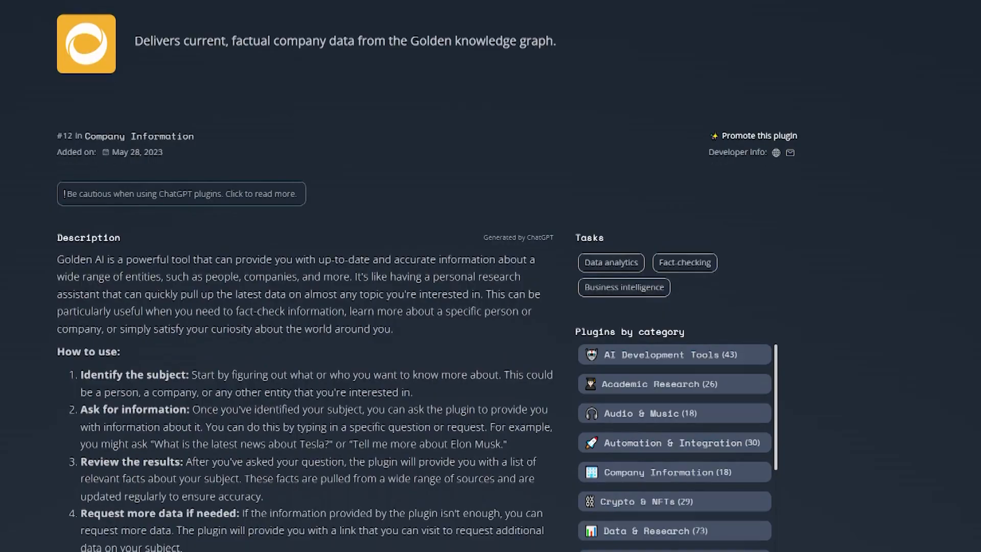
scroll(down, 3)
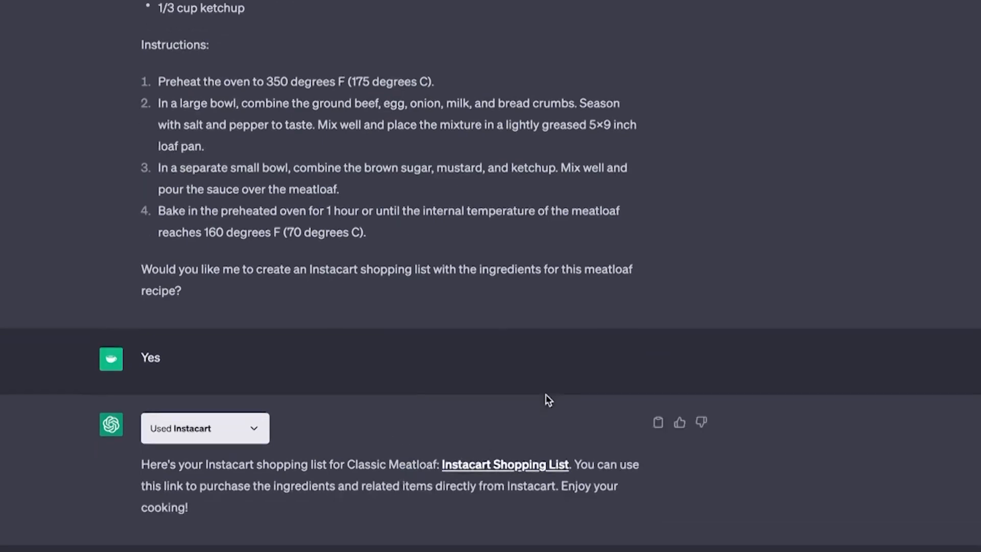
Step: Scroll the Sprouts Farmers Market banana page to Related Recipes and Related Items
scroll(down, 3)
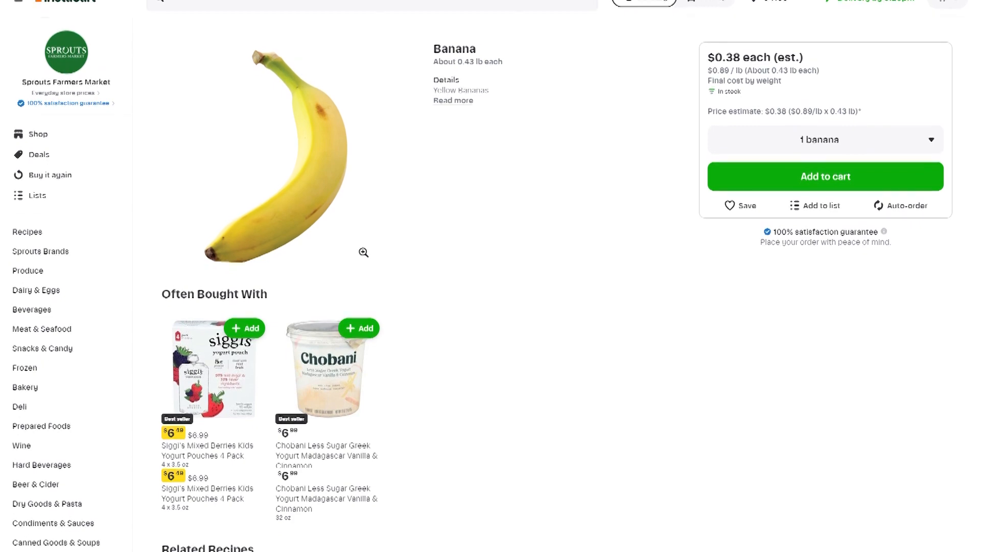
scroll(down, 3)
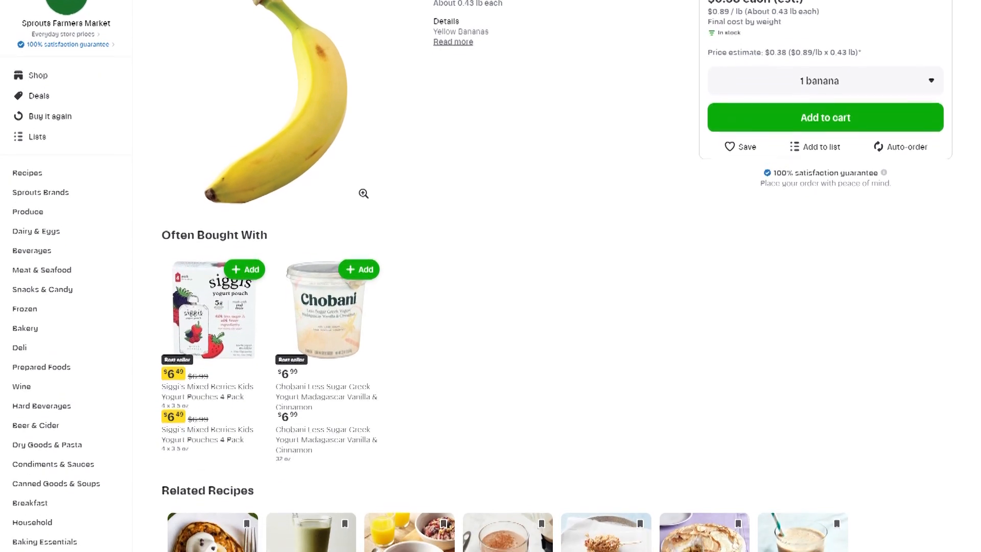
scroll(down, 3)
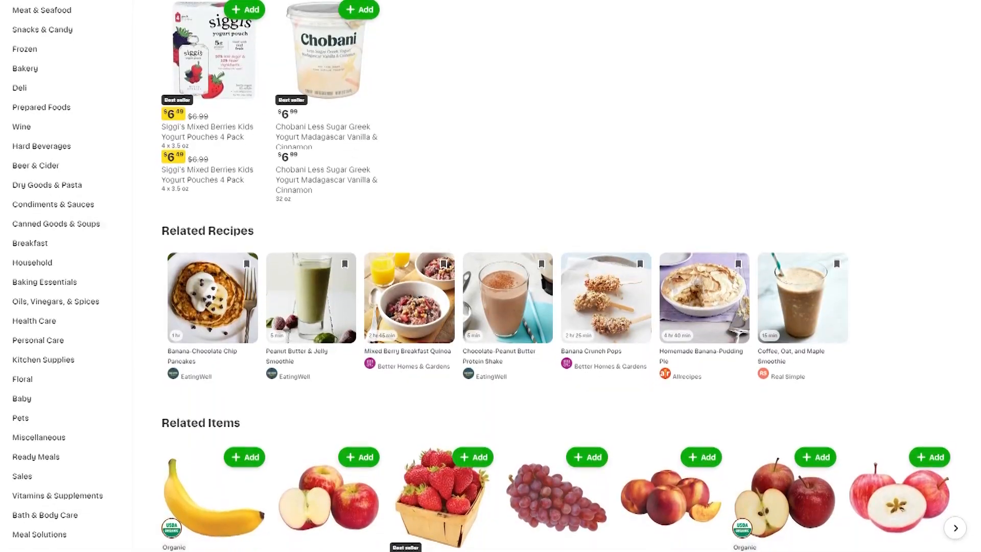
scroll(down, 3)
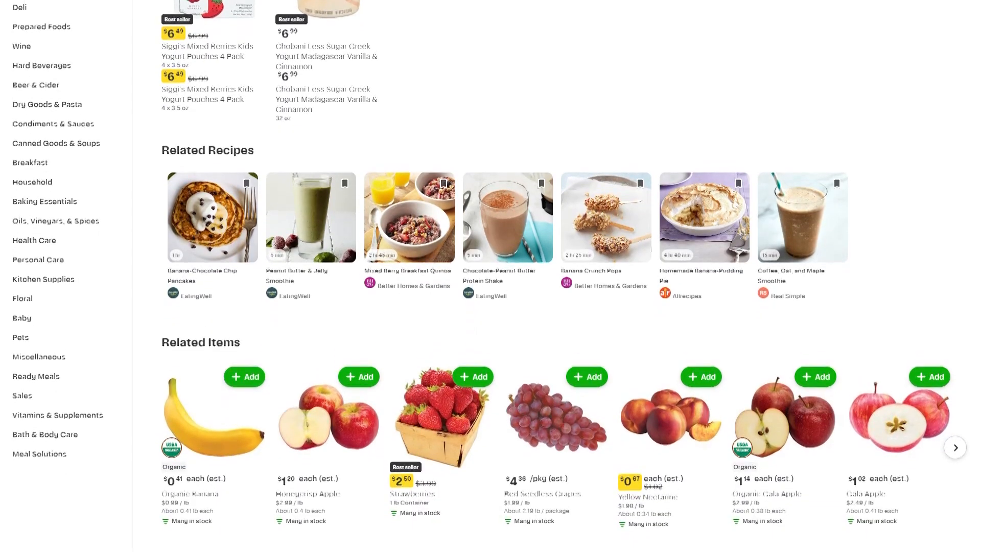